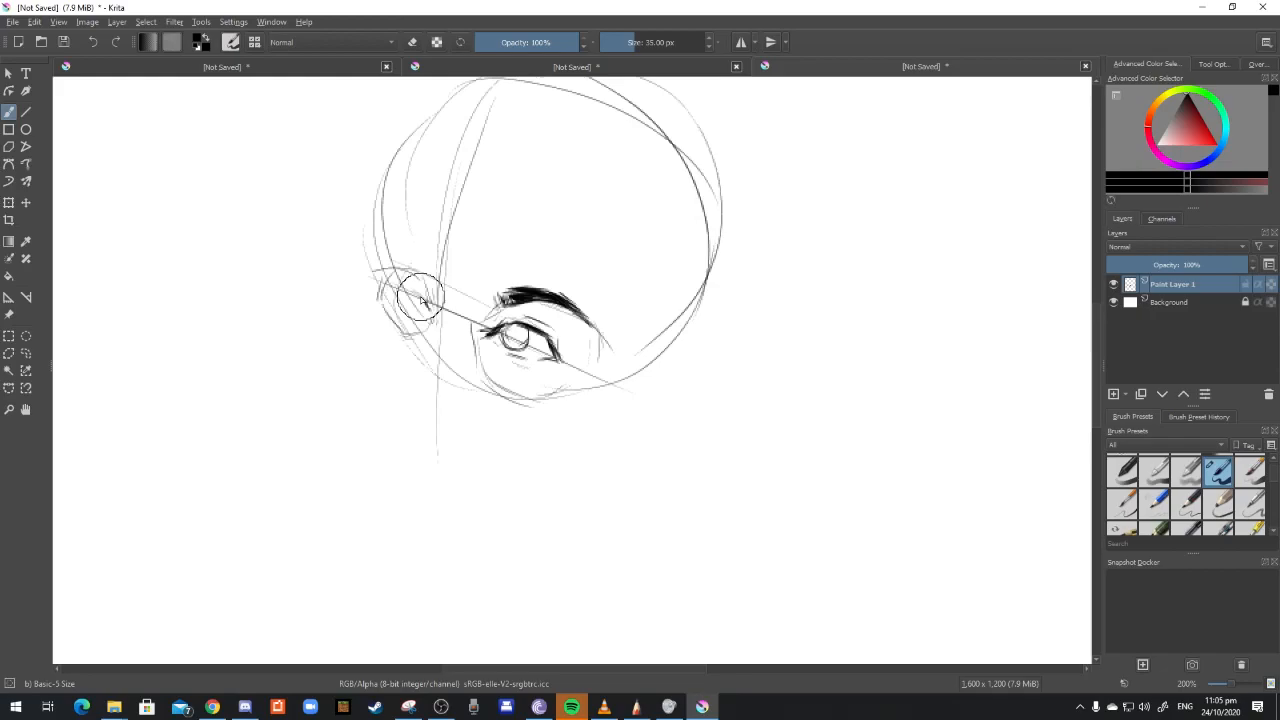
Sketch the far eye with its brow and rough in the nose beneath the eyes.
{"action": "left_click_drag", "start_coordinate": [420, 300], "coordinate": [424, 408]}
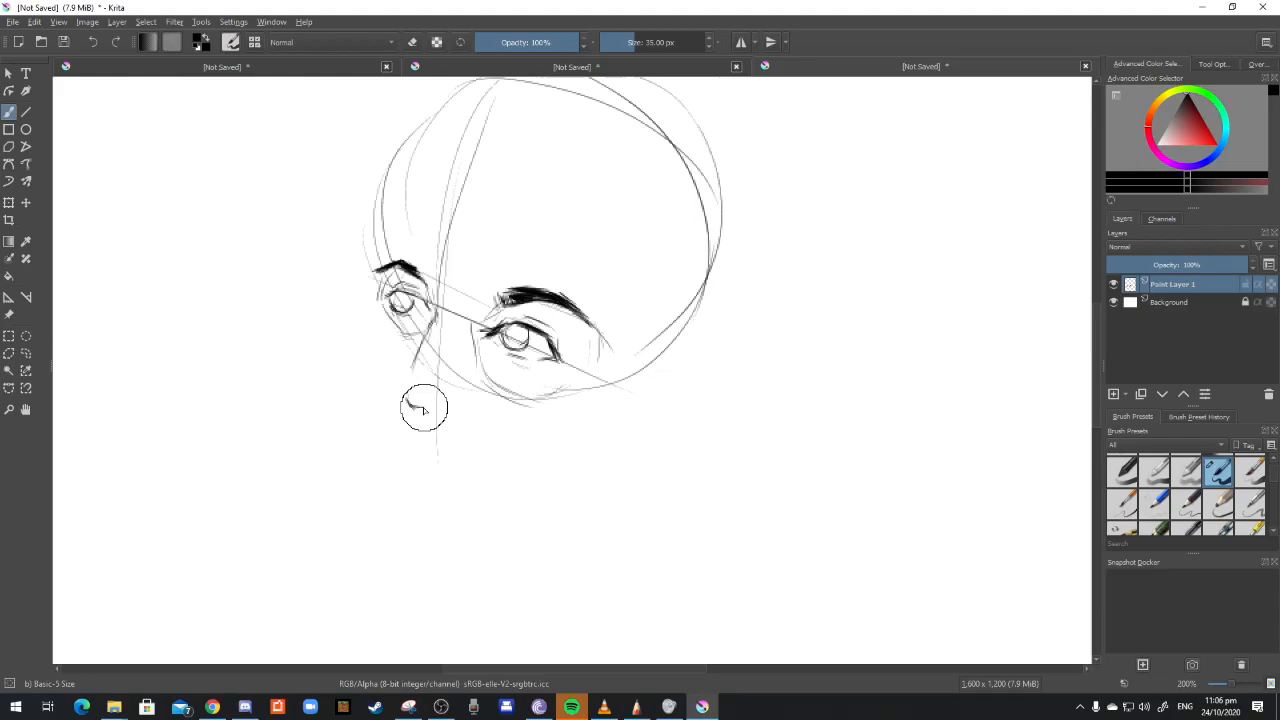
{"action": "left_click_drag", "start_coordinate": [420, 404], "coordinate": [424, 424]}
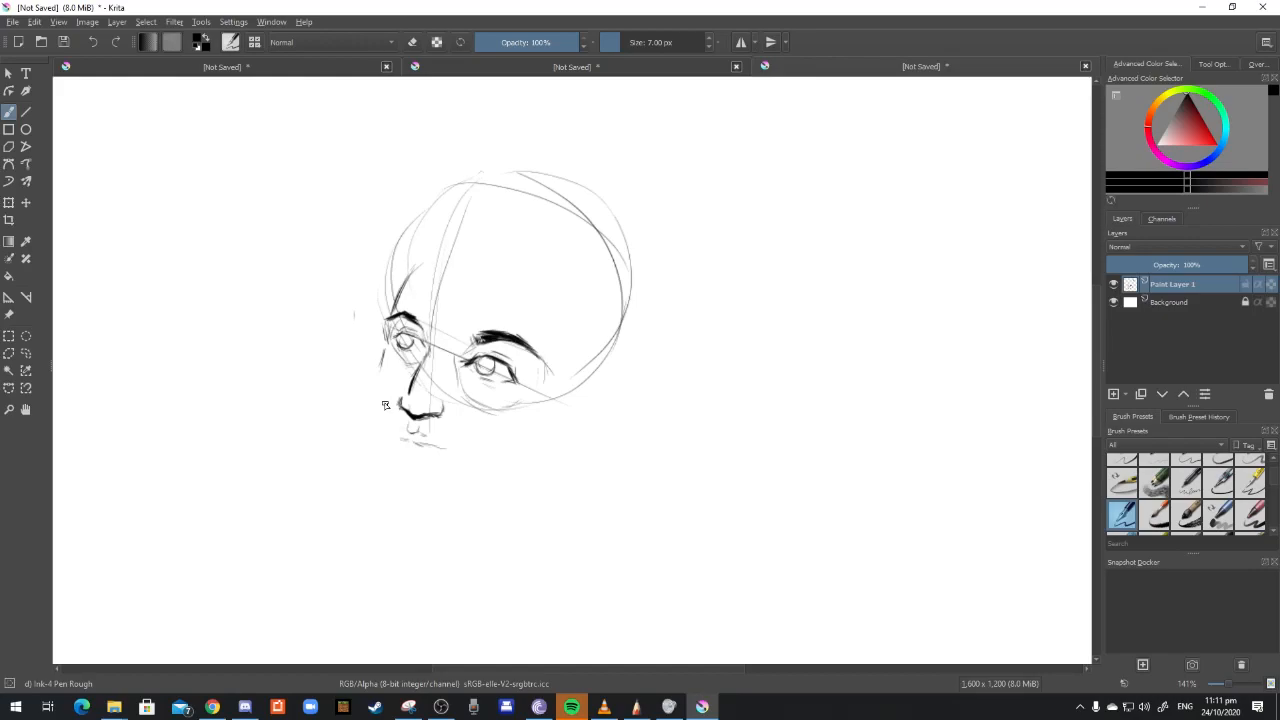
Draw the jawline, ear and hairline, then shade the moustache and goatee on the chin.
{"action": "left_click_drag", "start_coordinate": [384, 390], "coordinate": [500, 490]}
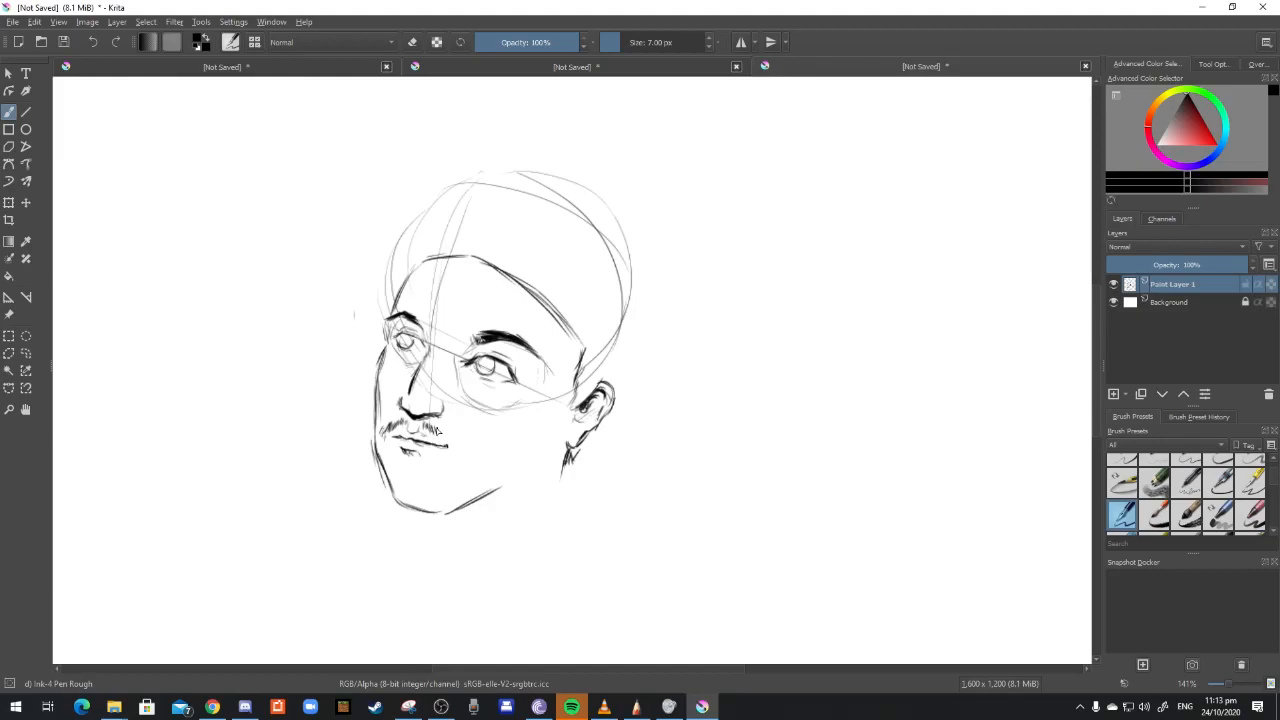
{"action": "left_click_drag", "start_coordinate": [400, 450], "coordinate": [470, 500]}
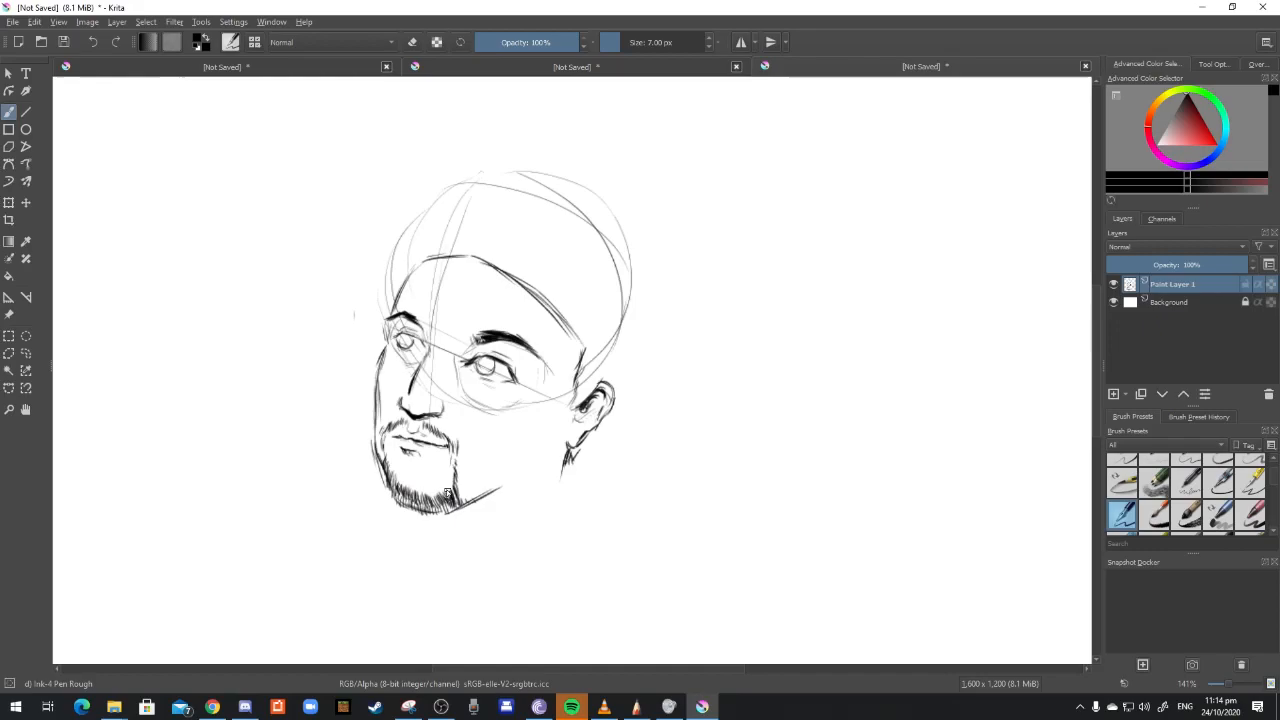